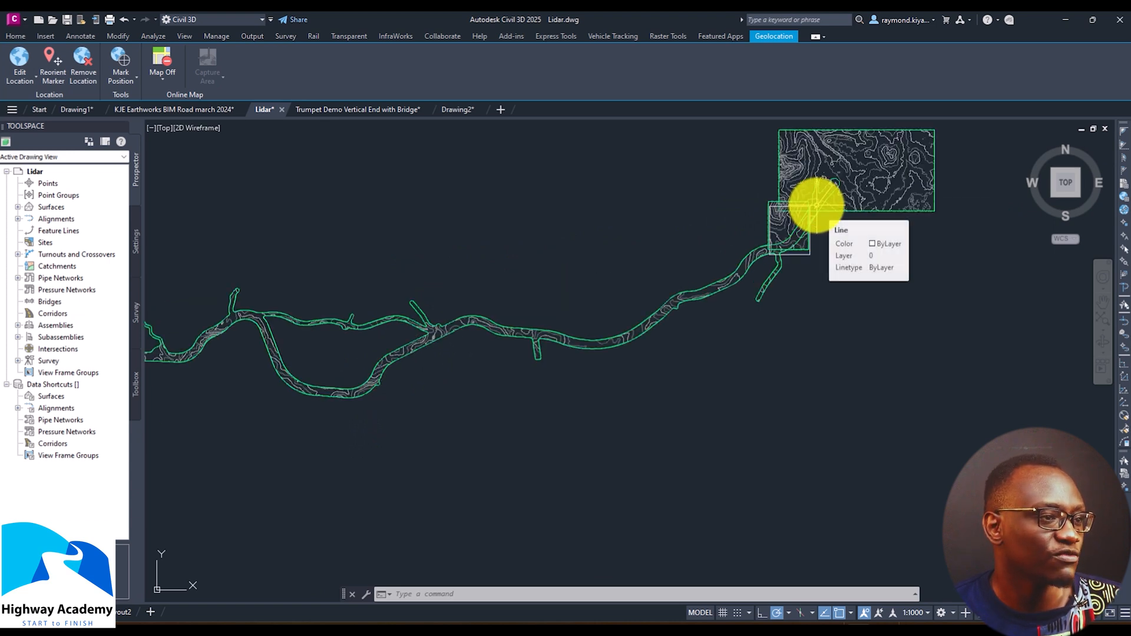
Select the terrain surfaces and display them at high level of detail
click(822, 209)
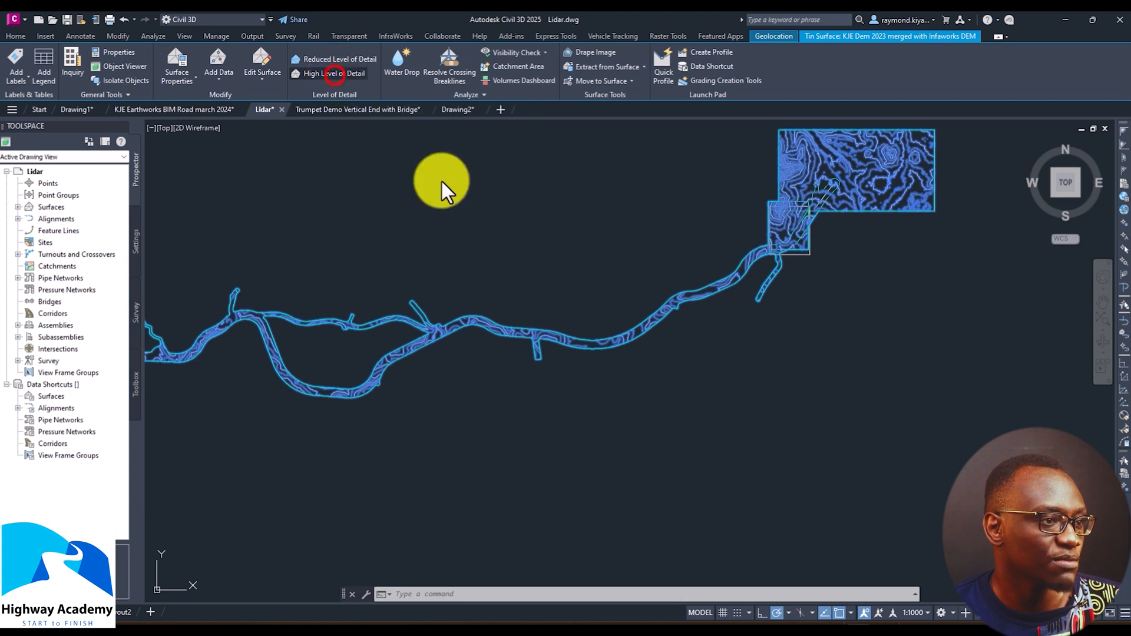
click(328, 74)
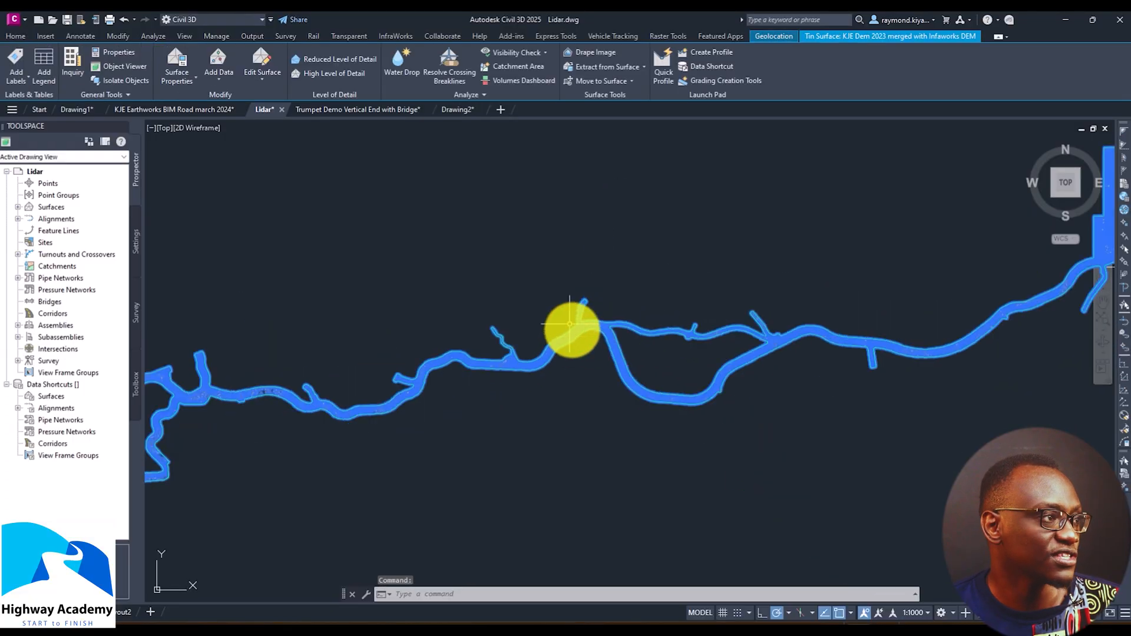
click(339, 59)
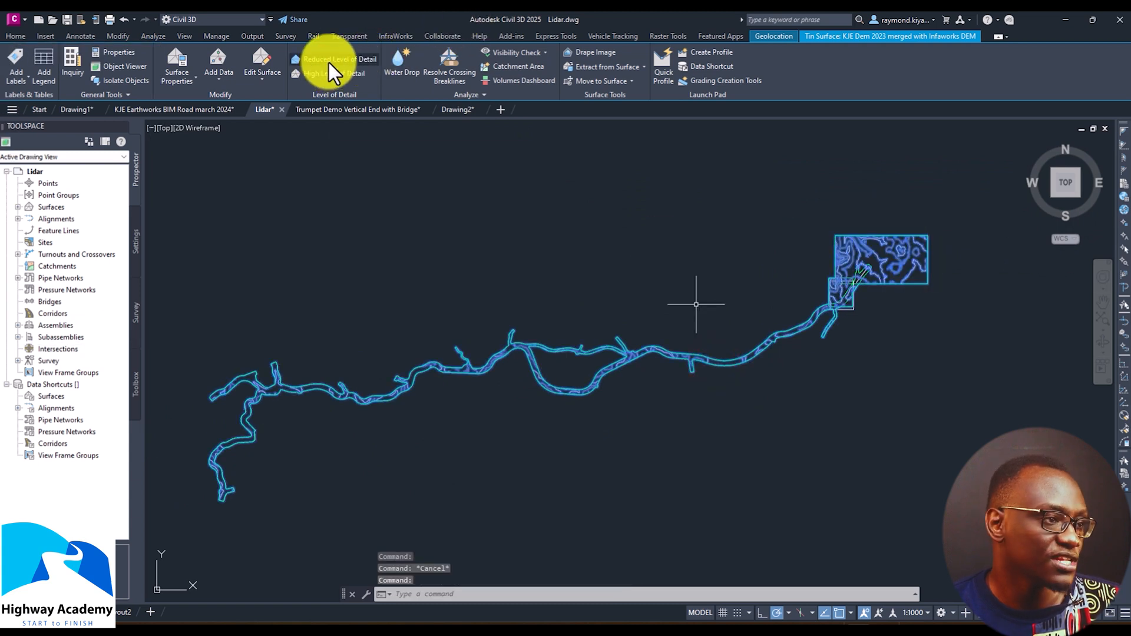
Drop the surfaces to reduced level of detail and pan along the river corridor
click(331, 74)
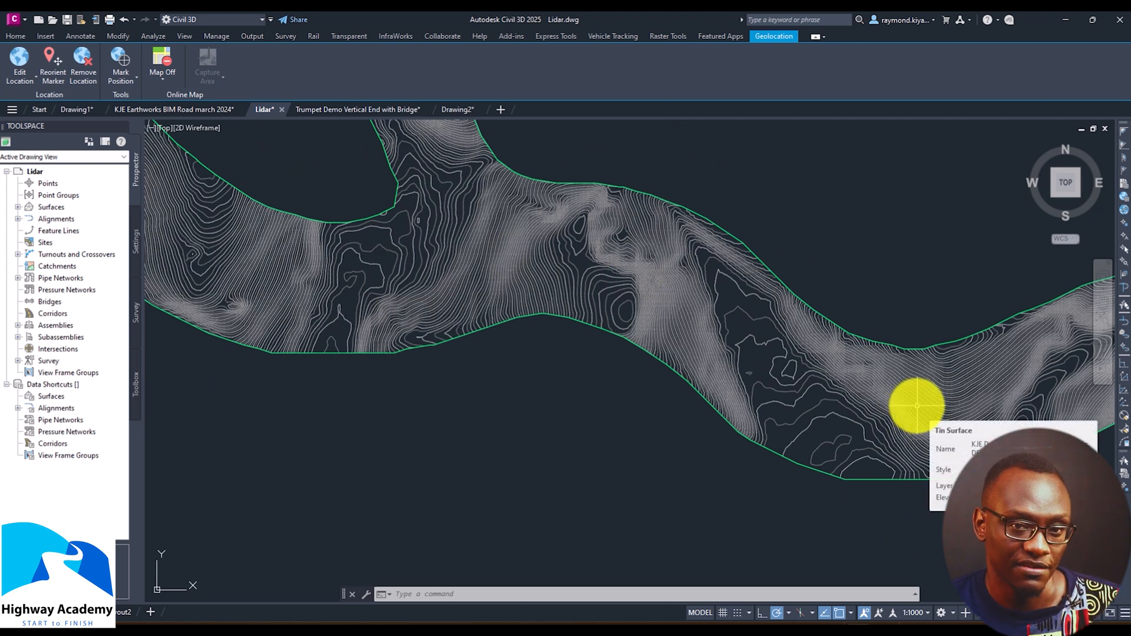
drag(916, 404, 732, 462)
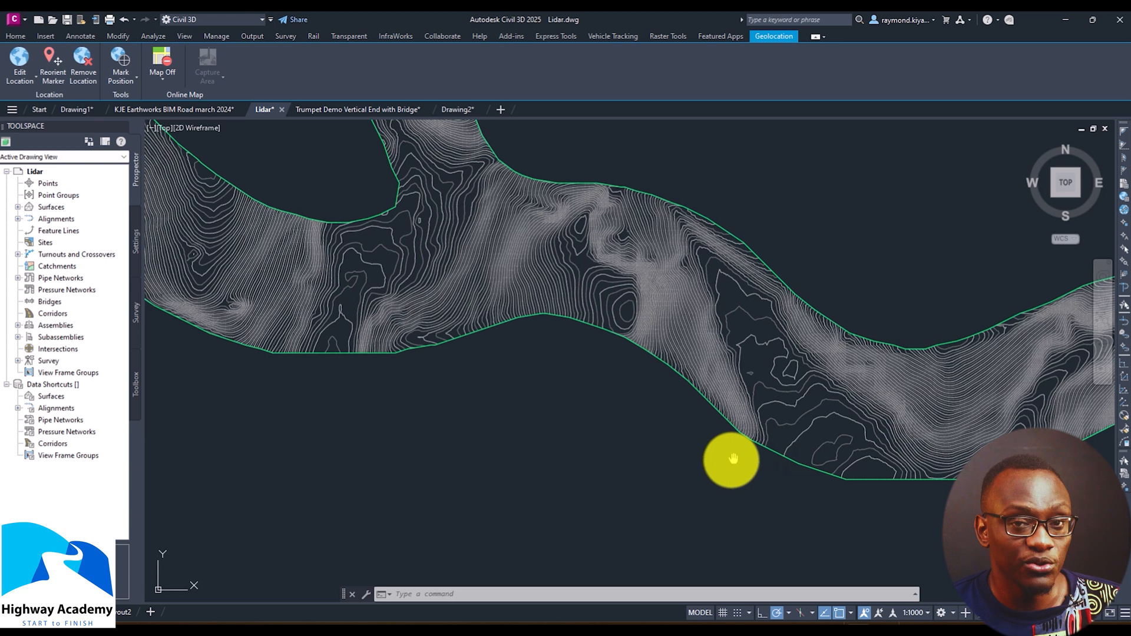
drag(731, 461, 736, 451)
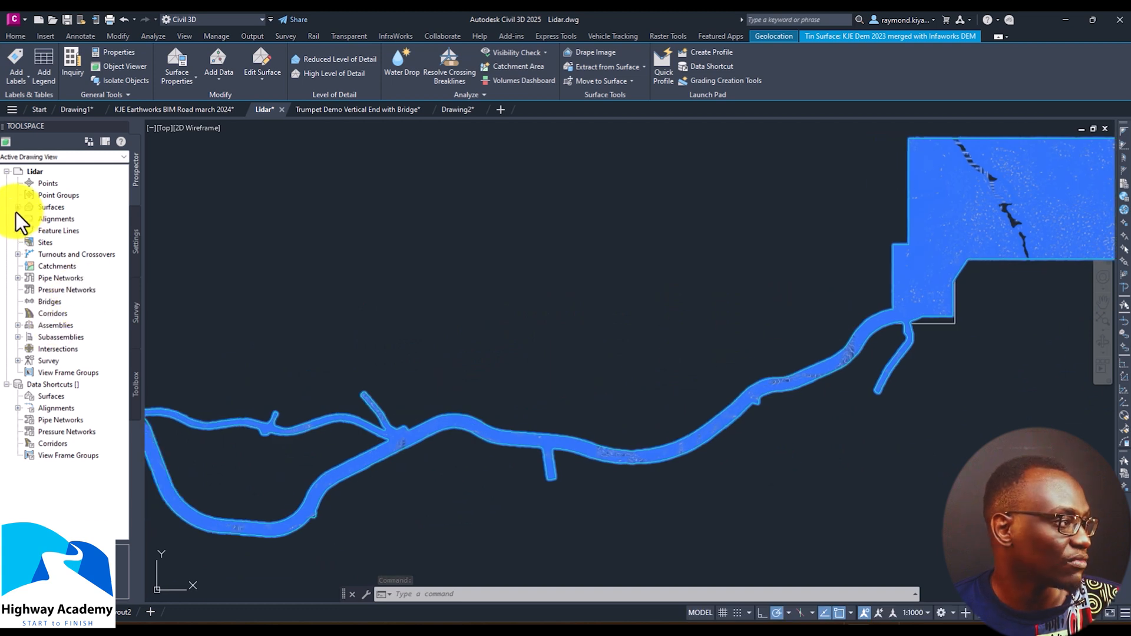
Give the KJE Dem 2023 merged with Infraworks DEM surface the _No Display style
click(17, 207)
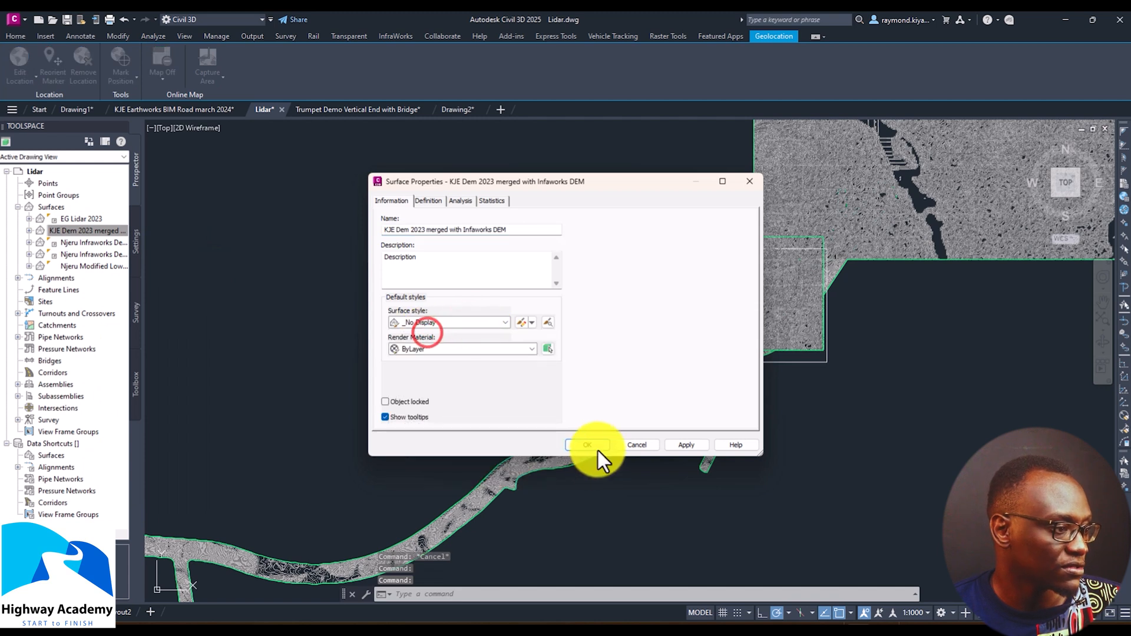
click(588, 444)
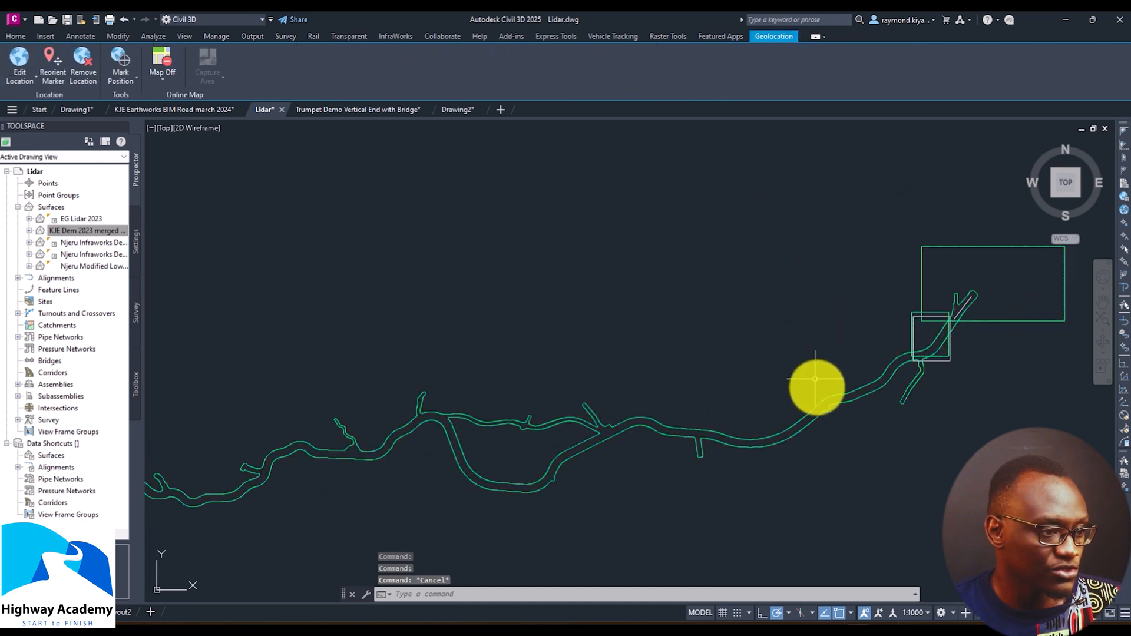
Select all similar surfaces with Select Similar and apply ALLSURFACELODHIGH
right_click(816, 390)
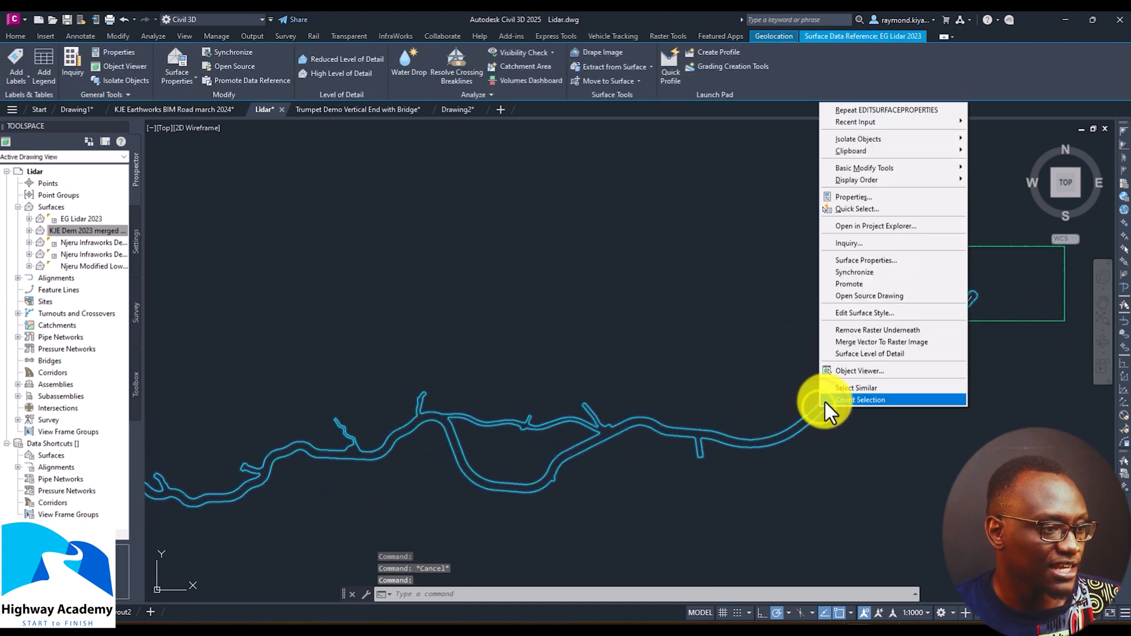
click(858, 389)
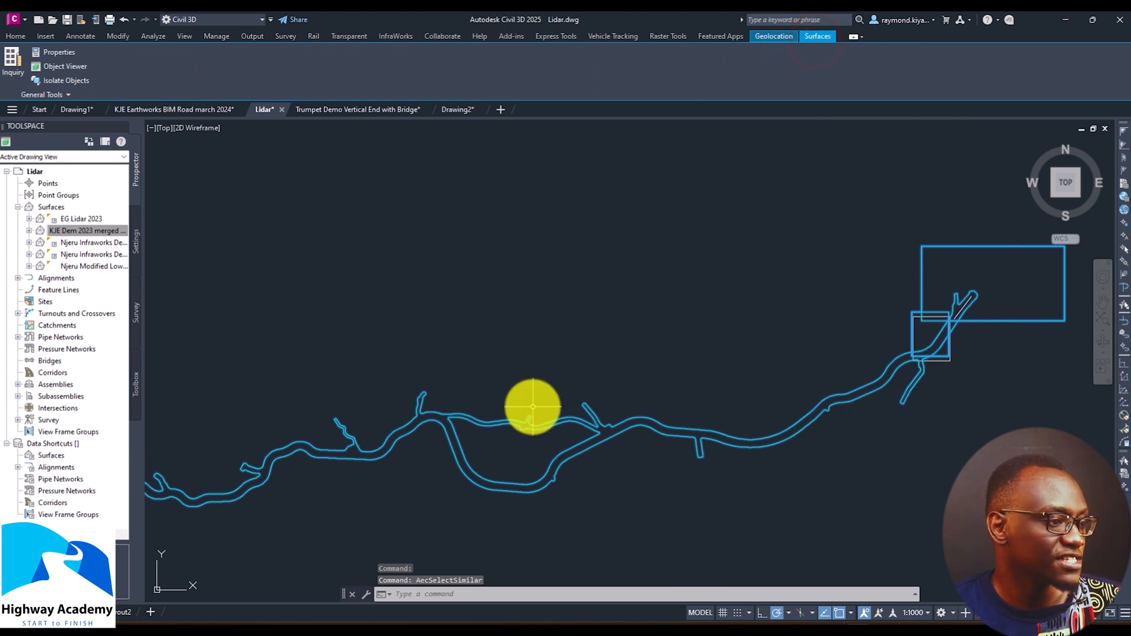
click(772, 36)
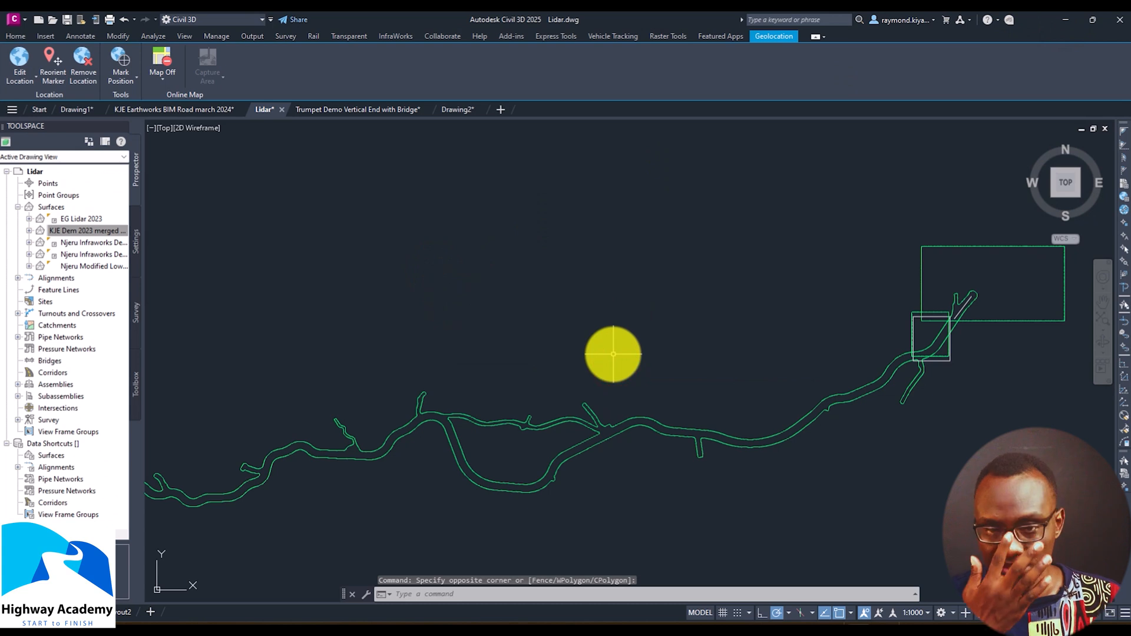
mouse_move(597, 341)
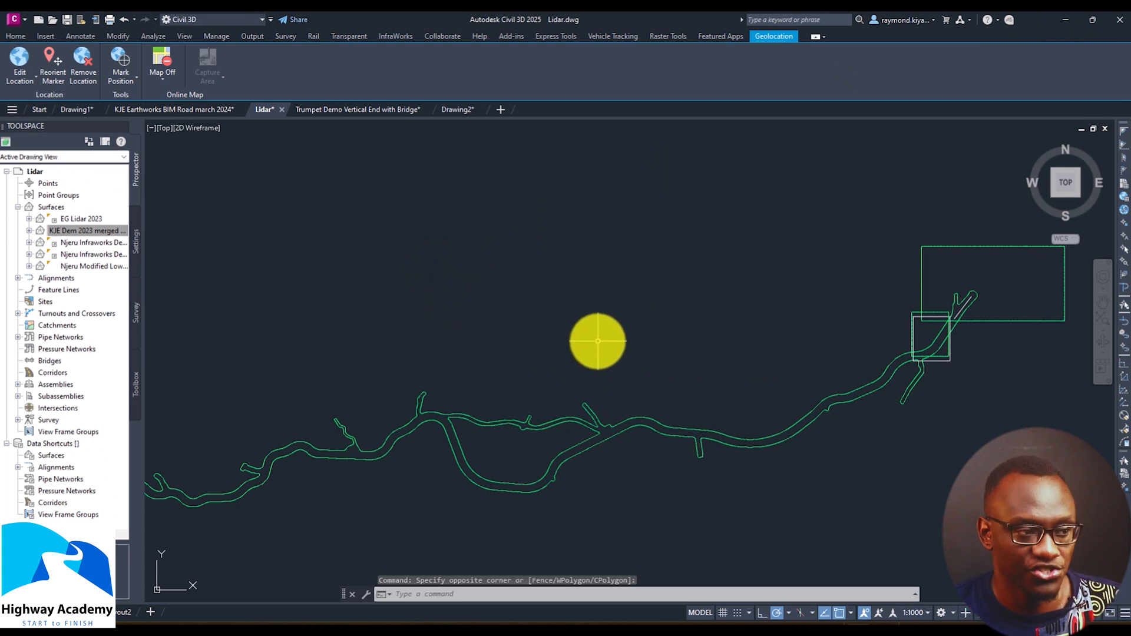
mouse_move(636, 335)
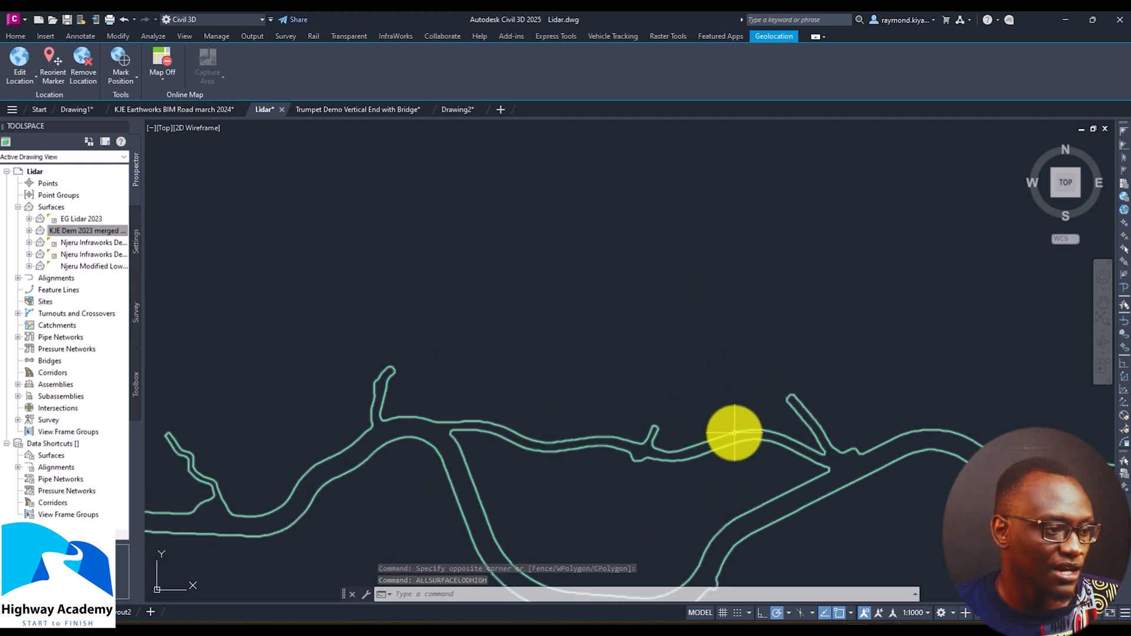
Set Njeru Modified Lowered's surface style to Contours 1m and 5m (Background)
right_click(734, 433)
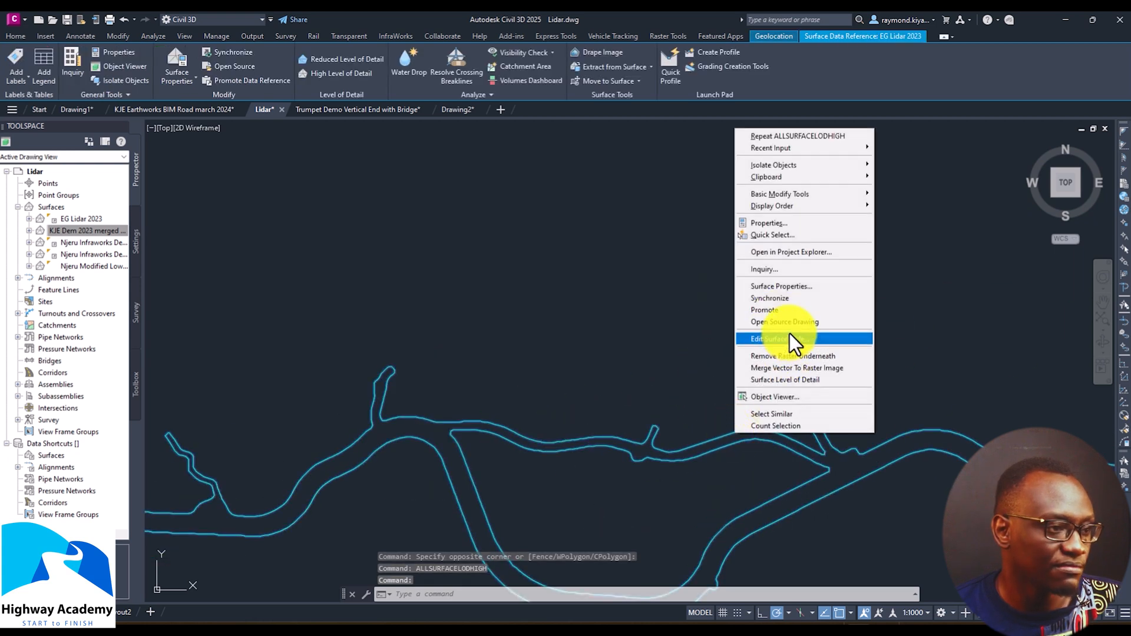
click(781, 286)
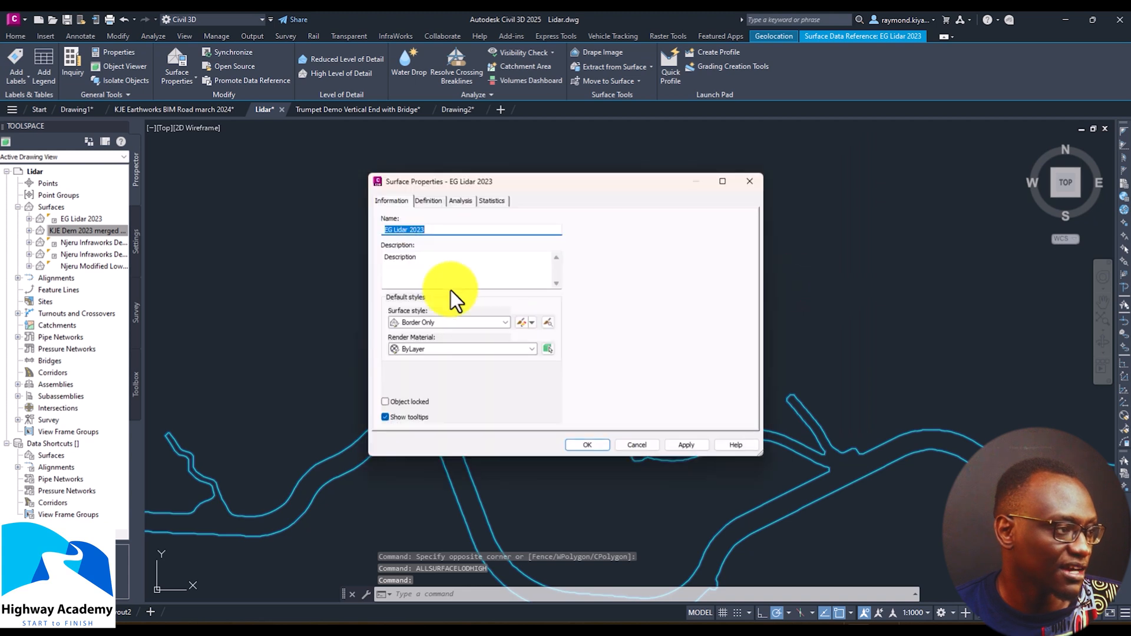
click(505, 322)
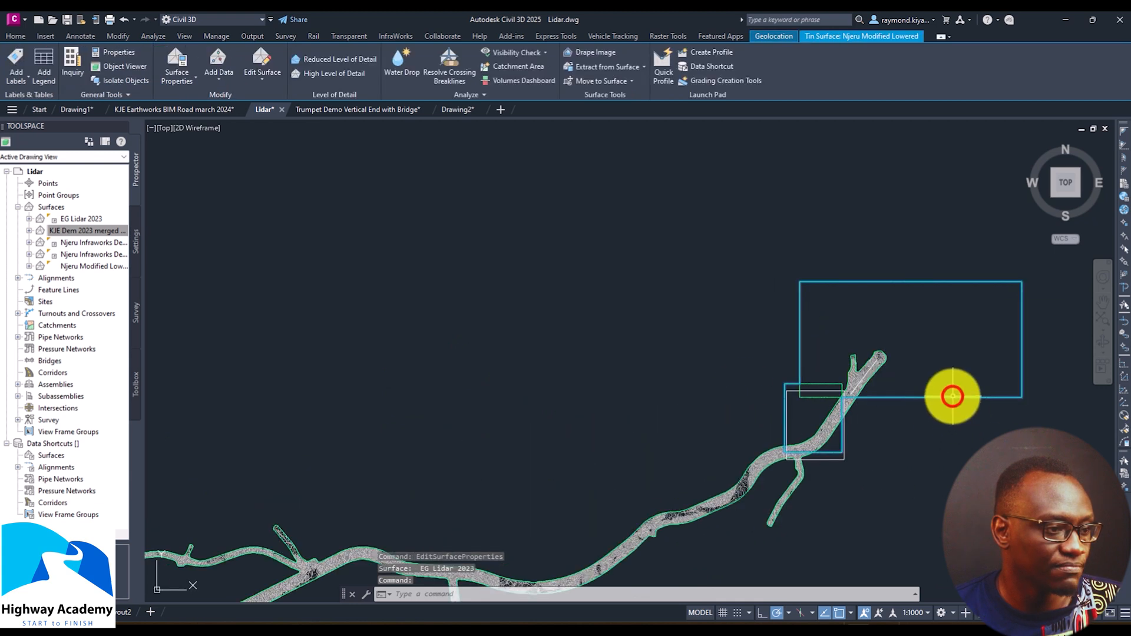
mouse_move(613, 344)
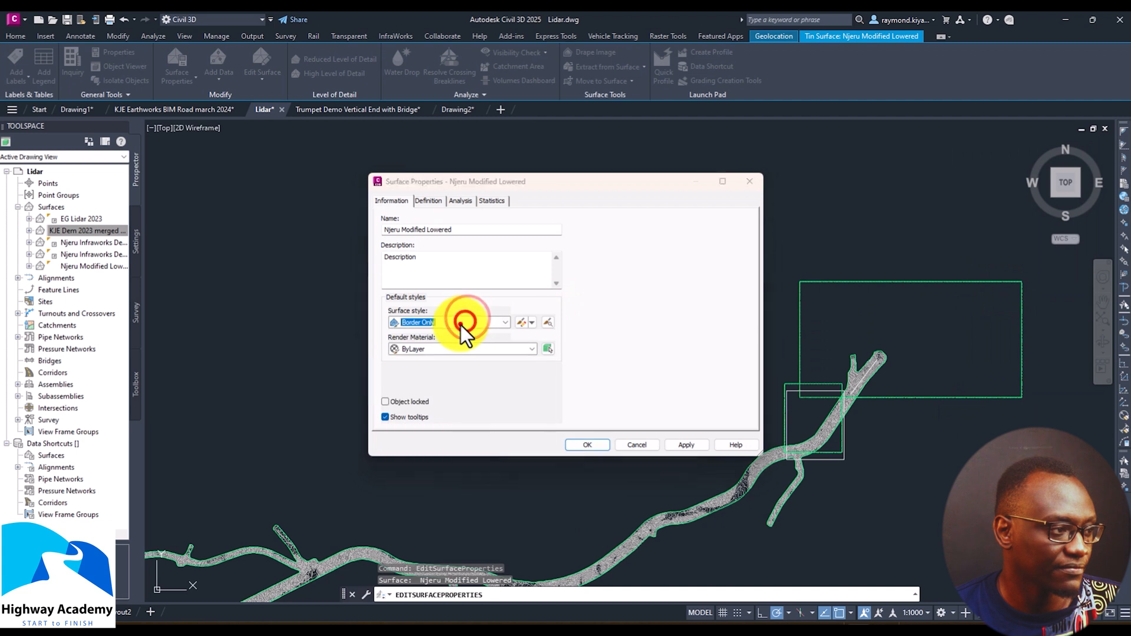
click(447, 322)
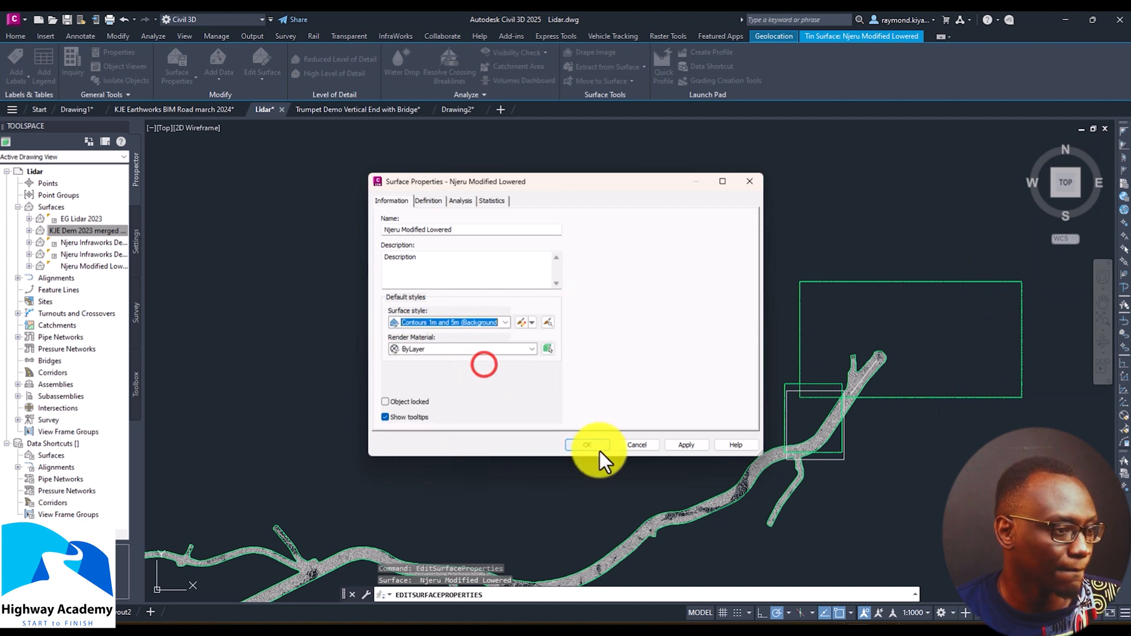
click(586, 445)
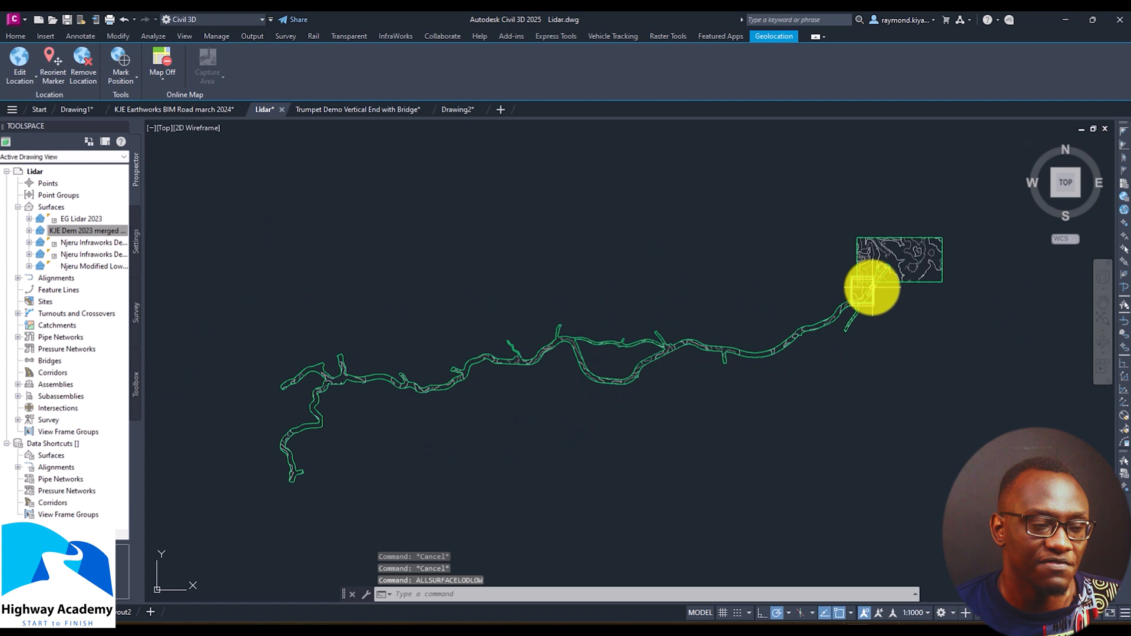
mouse_move(873, 289)
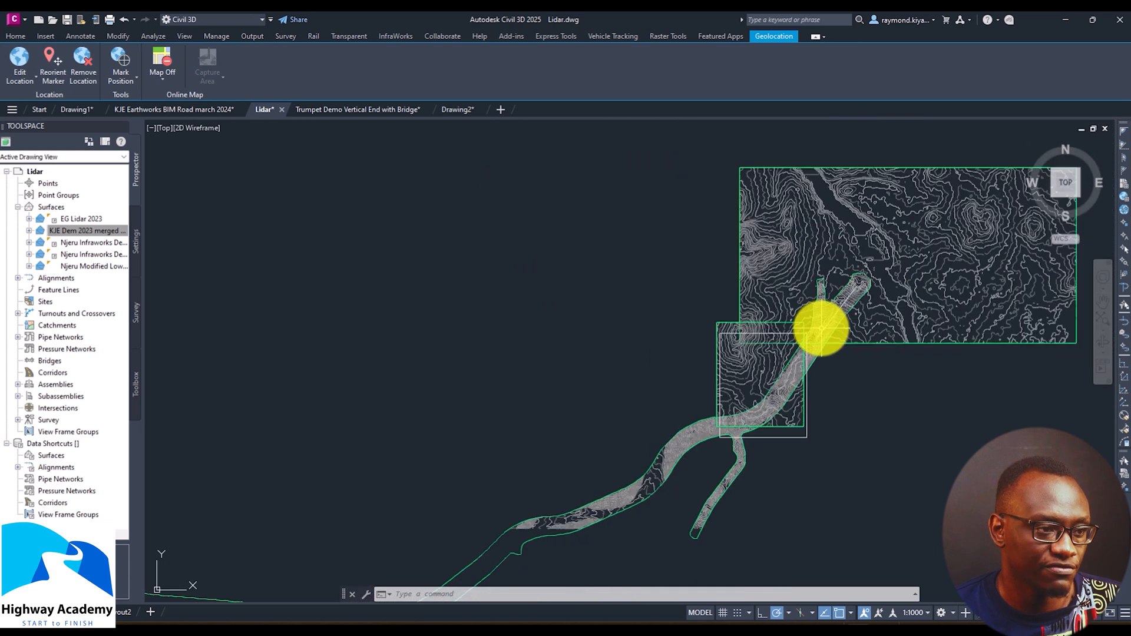
Zoom to the northeast block and select its surfaces for high level of detail
scroll(down, 3)
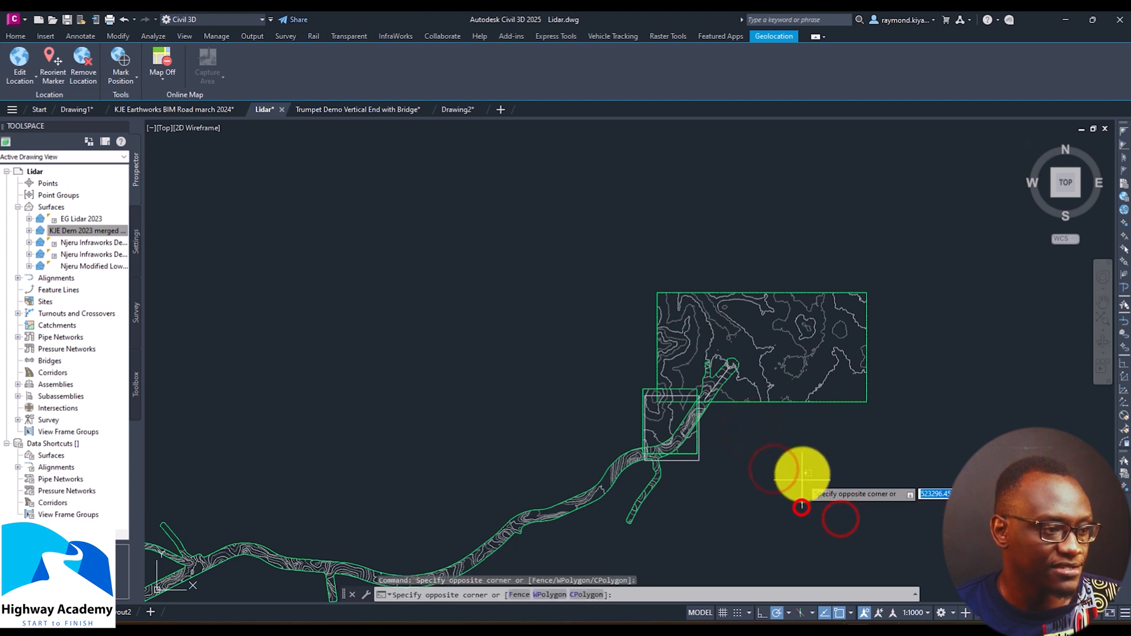
click(803, 508)
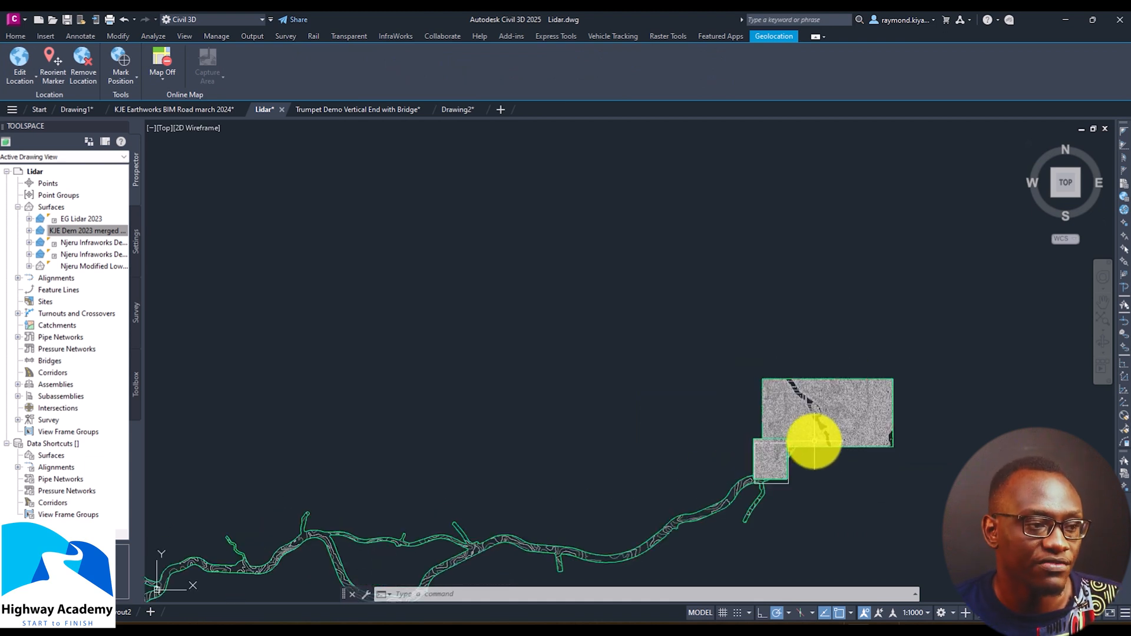
mouse_move(816, 440)
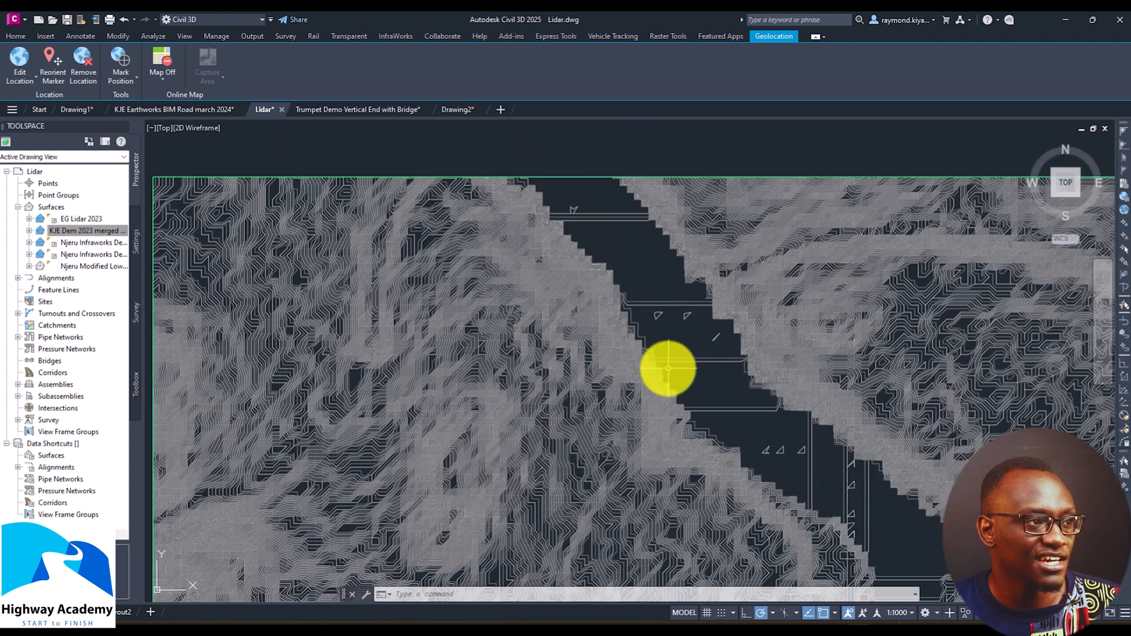
Show the online basemap choices from the Geolocation Map Off dropdown
click(161, 65)
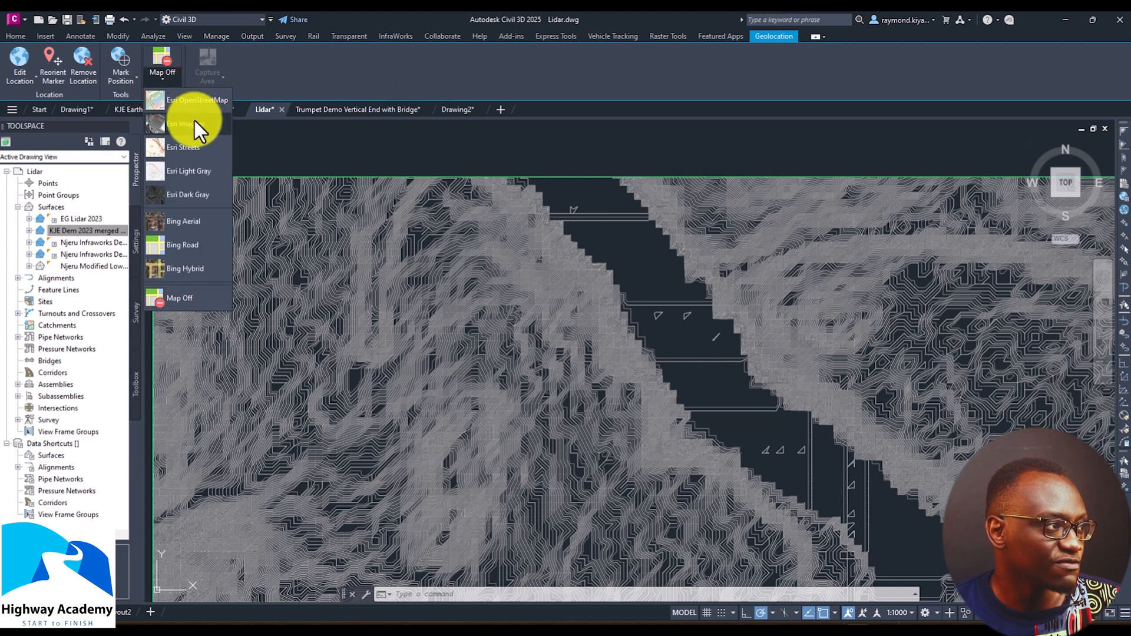
Choose Esri Imagery as the online basemap beneath the terrain
click(184, 123)
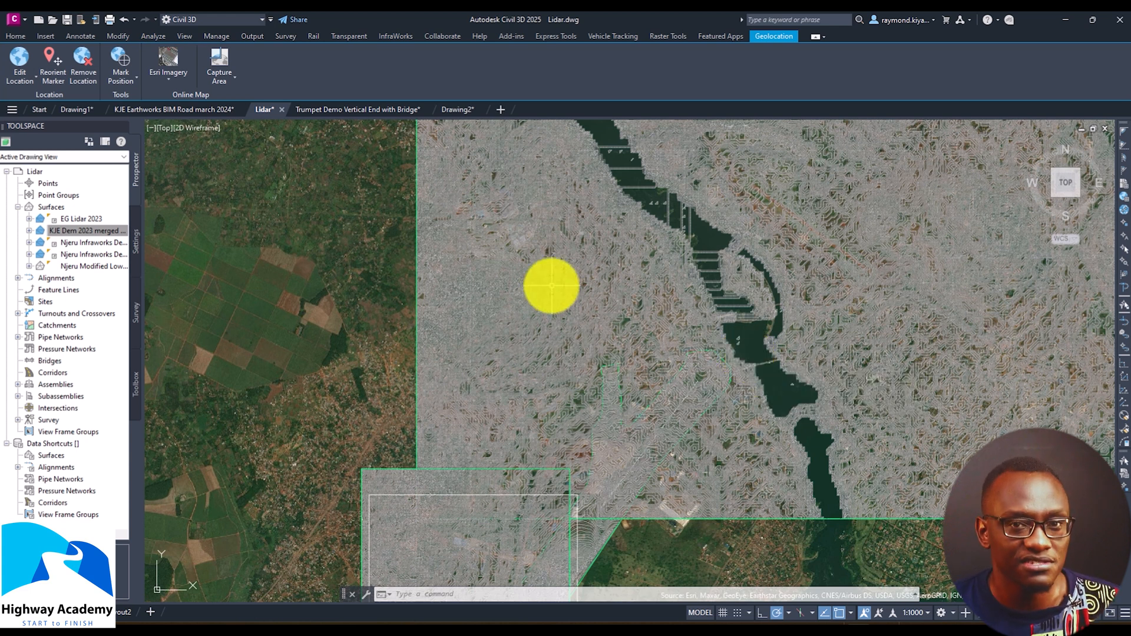
mouse_move(550, 285)
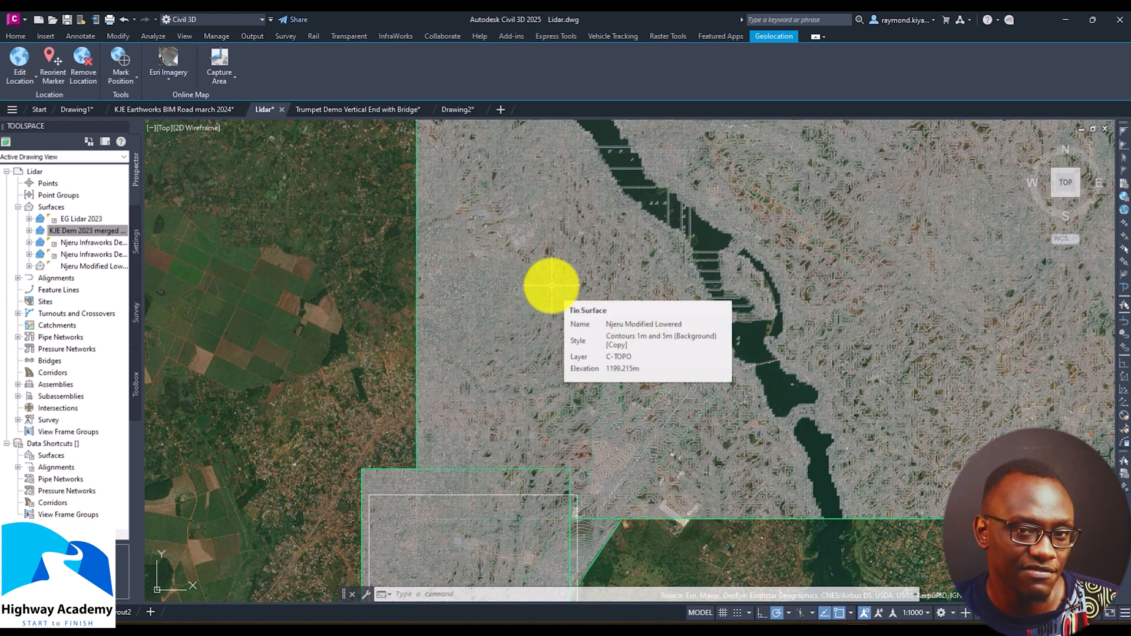